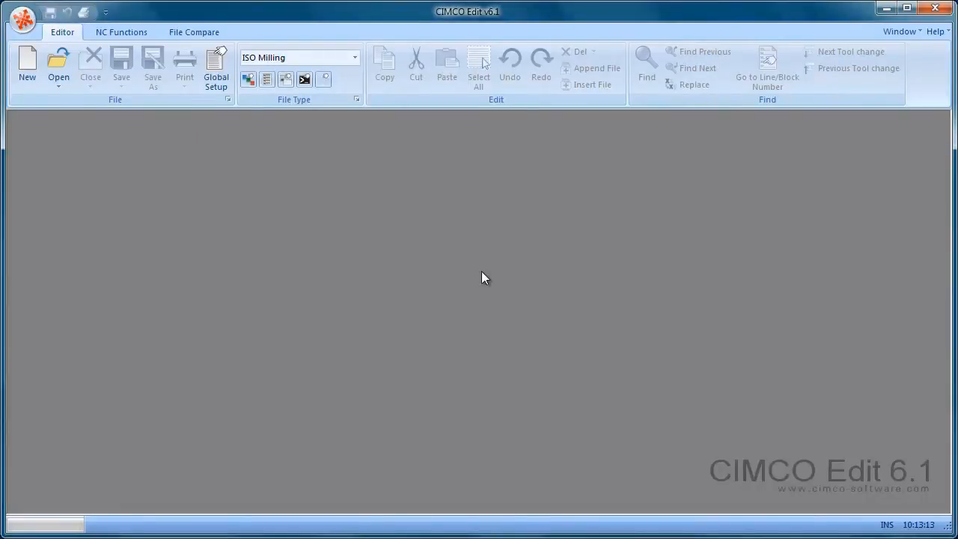
mouse_move(388, 253)
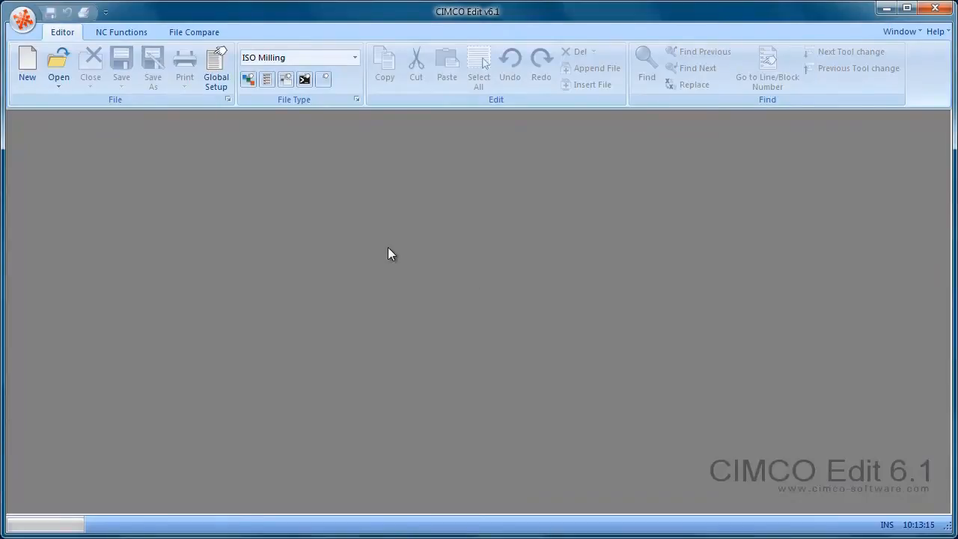
mouse_move(215, 139)
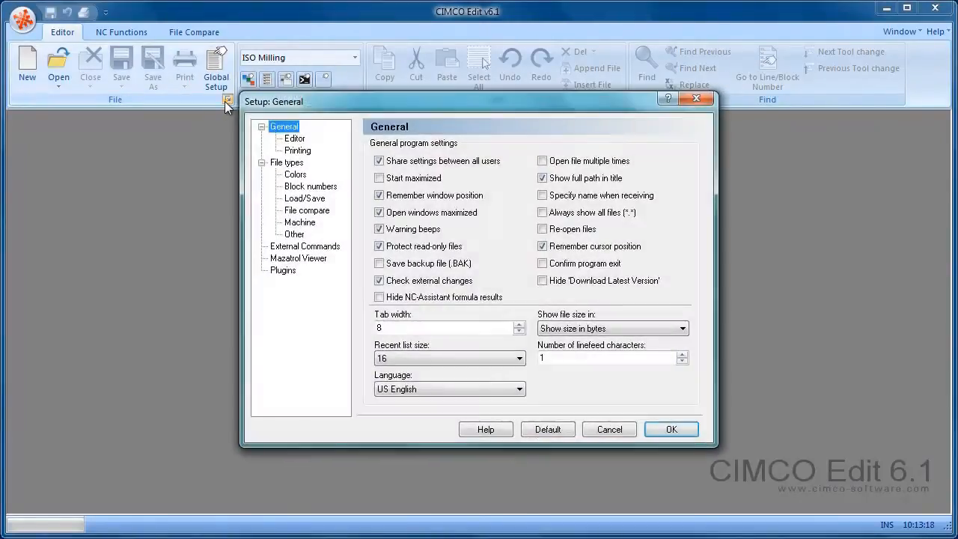
Enable the Backplot and advanced NC-Functions plugins on the Setup Plugins page and apply.
left_click(283, 270)
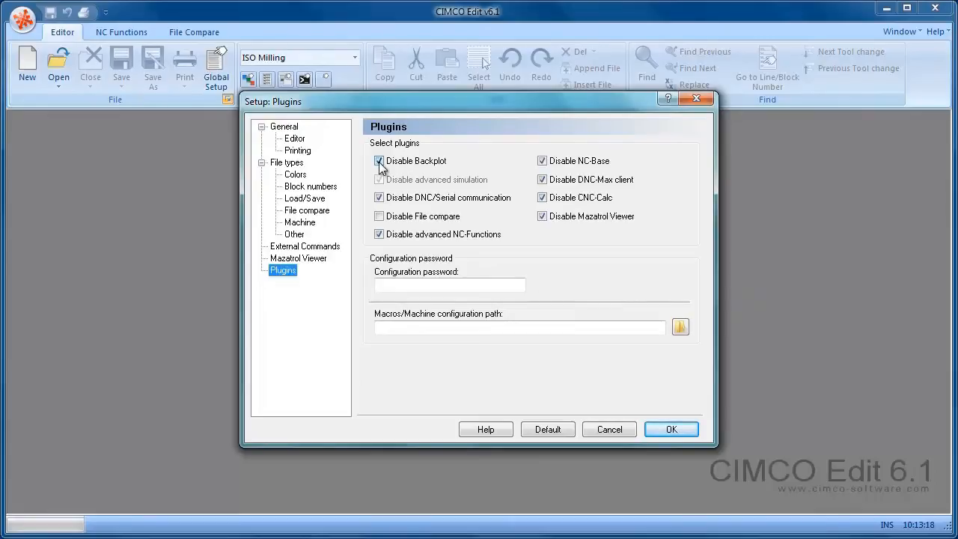
left_click(380, 160)
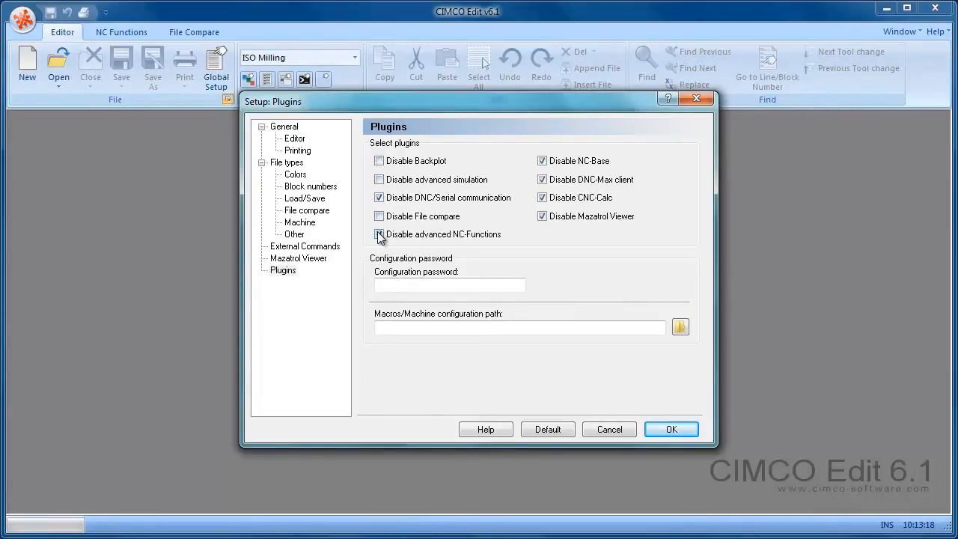
left_click(380, 234)
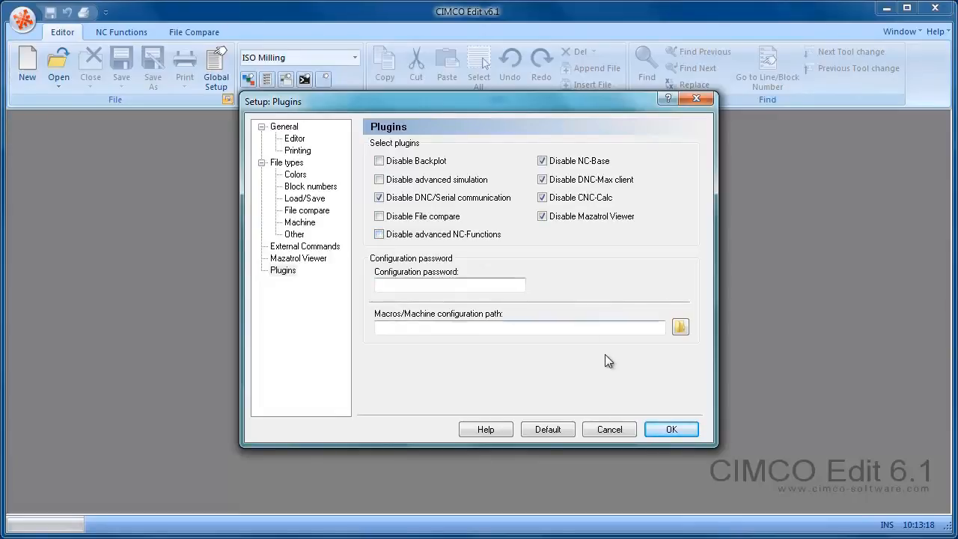
left_click(670, 429)
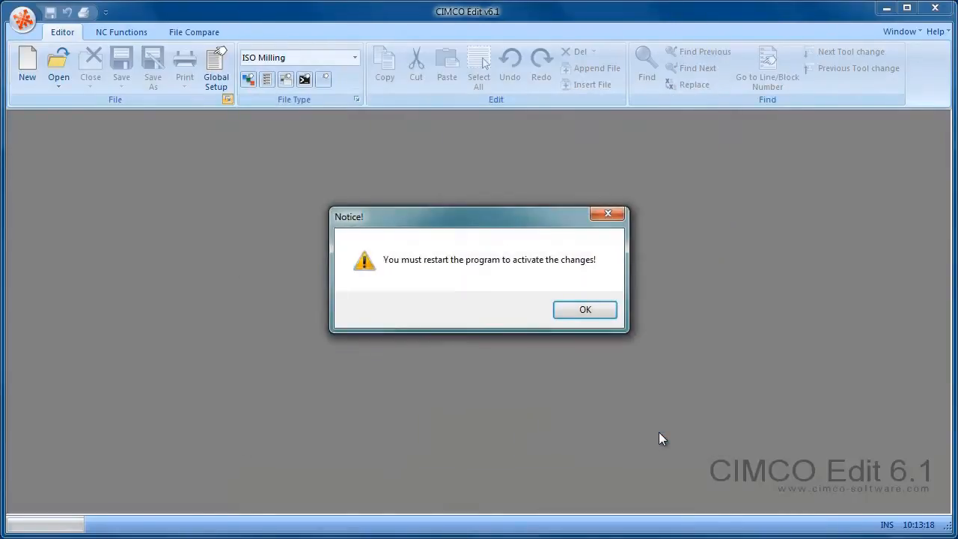
Dismiss the restart notice, then view the Backplot, NC Functions and Editor tool tabs.
left_click(585, 309)
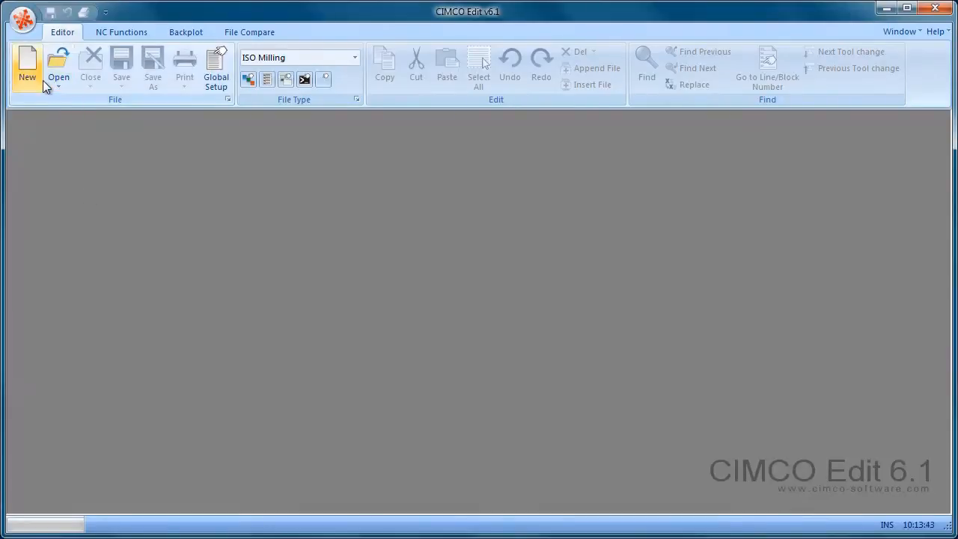
left_click(186, 32)
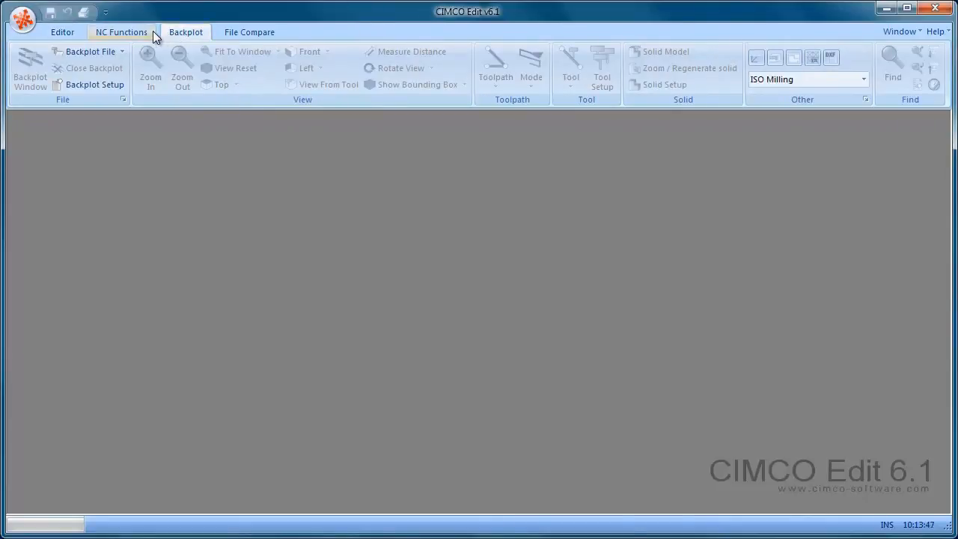
left_click(122, 32)
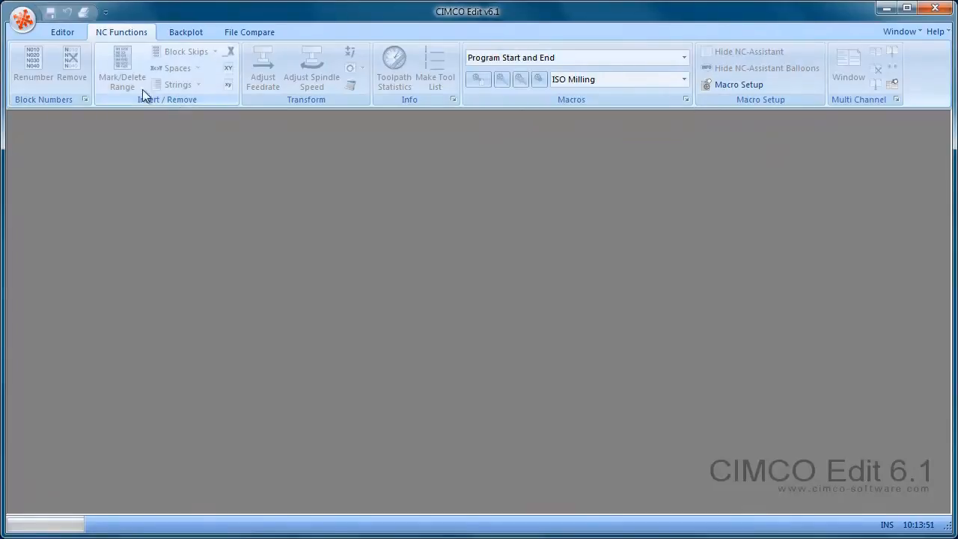
left_click(62, 31)
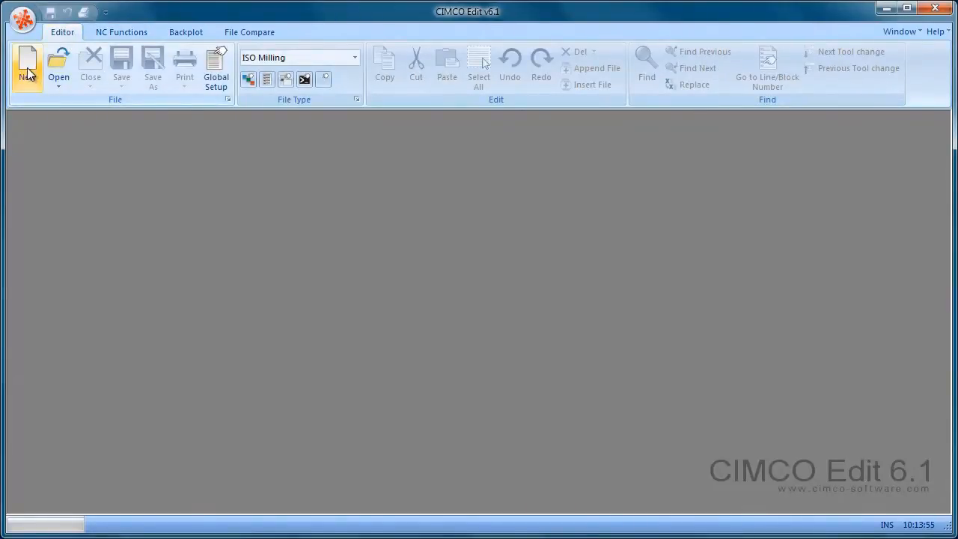
Start a new NC file and re-show the NC-Assistant on NC Functions.
left_click(27, 67)
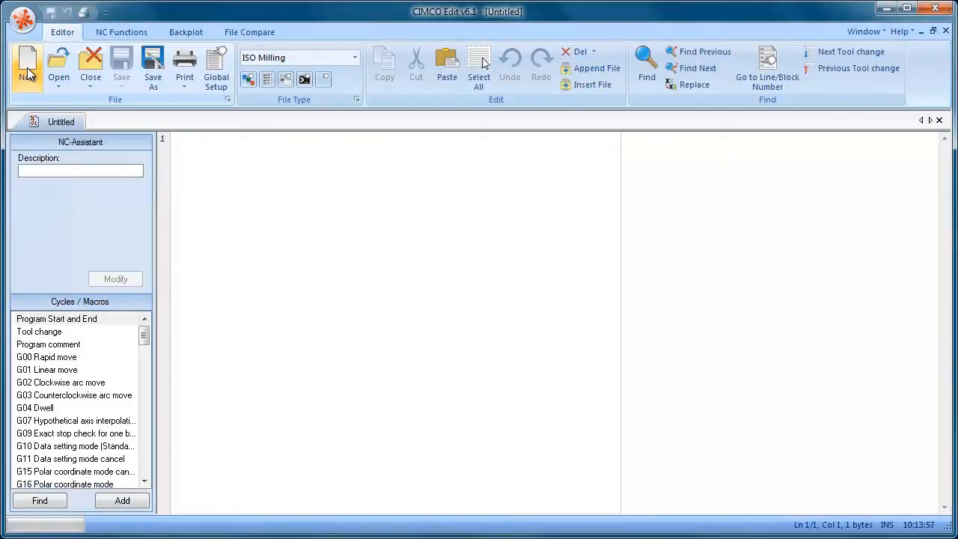
left_click(120, 31)
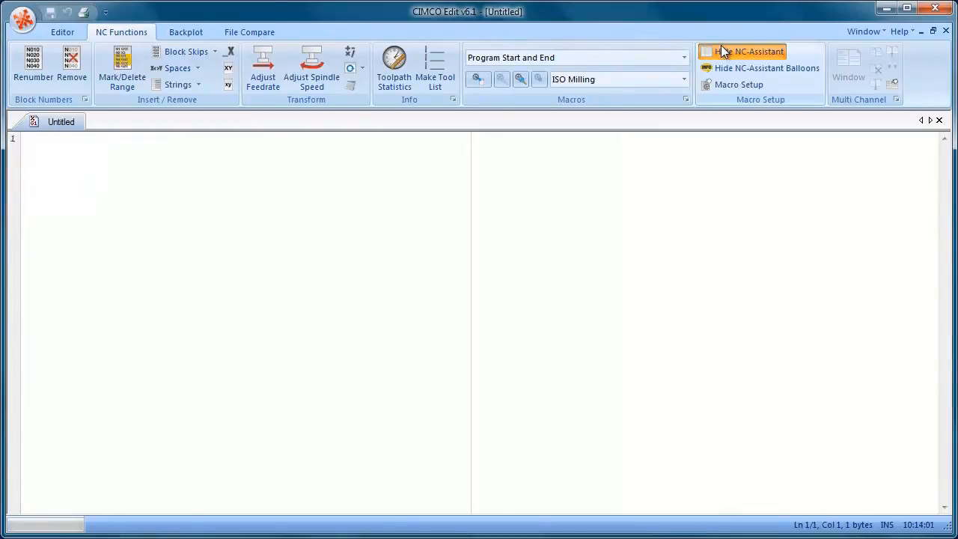
left_click(759, 51)
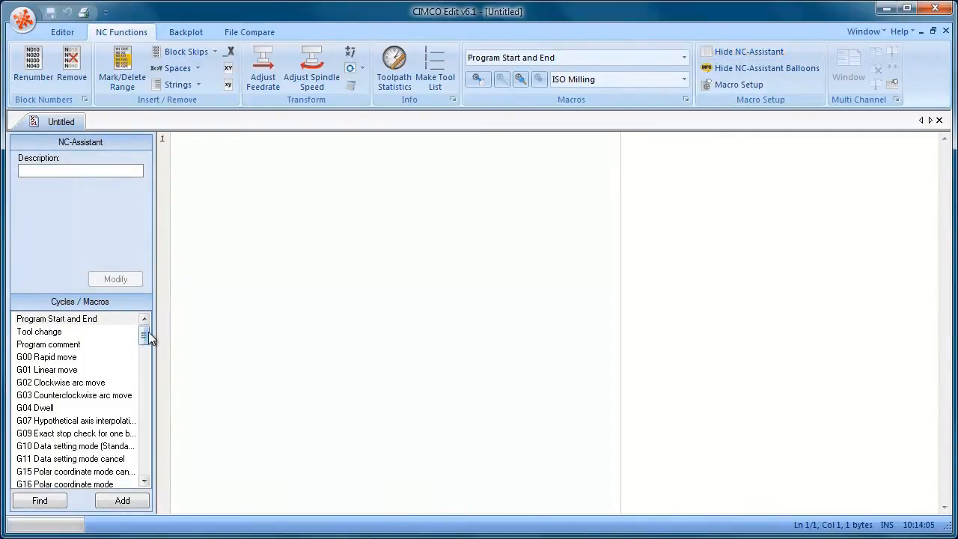
scroll("down", 3)
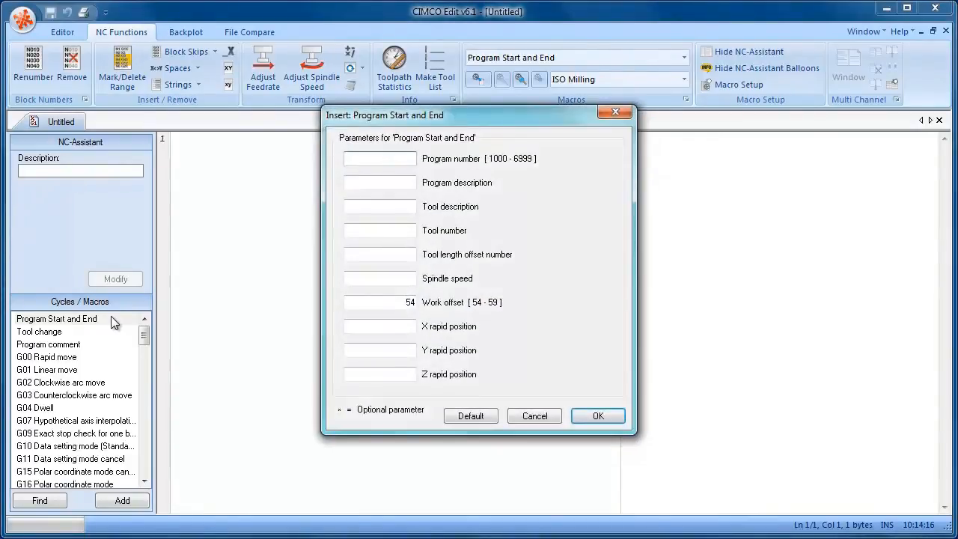
mouse_move(153, 289)
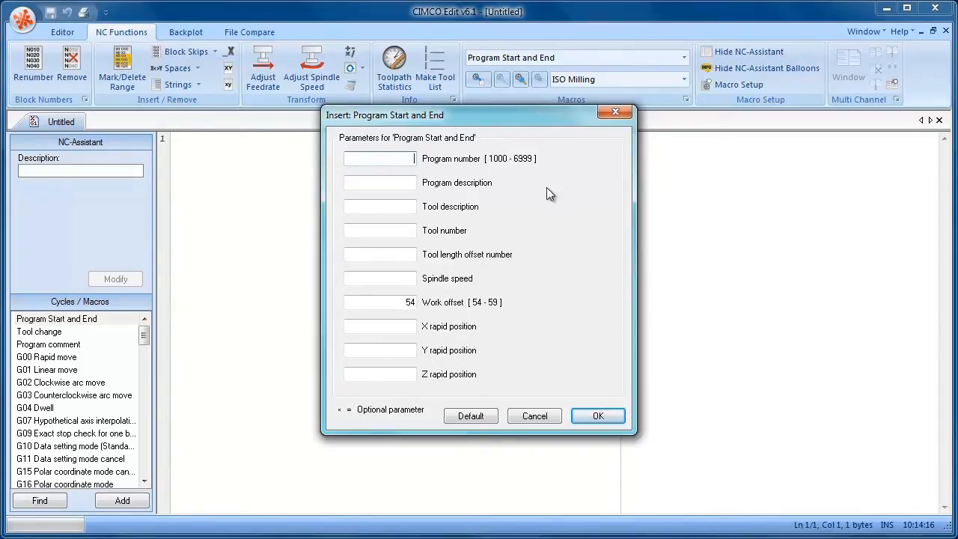
Insert Program Start and End: program 1000, TEST, tool 1, spindle 3000, value 10.
type("1000")
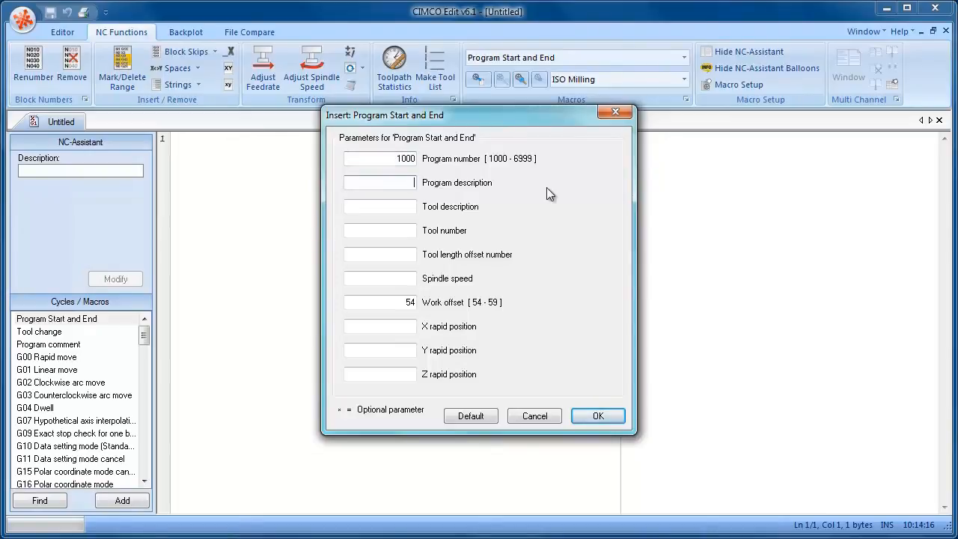
type("TEST")
left_click(380, 206)
type("10MM FLAT")
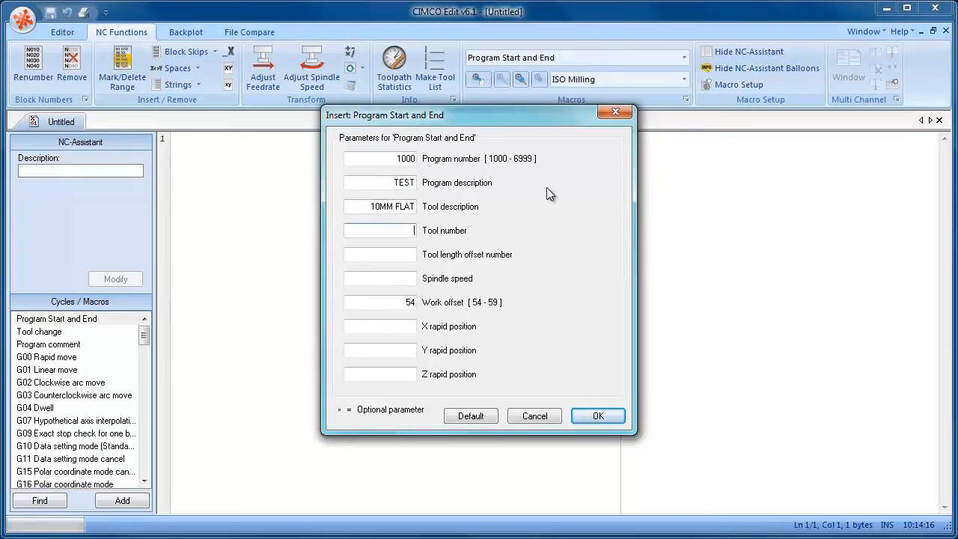
type("1")
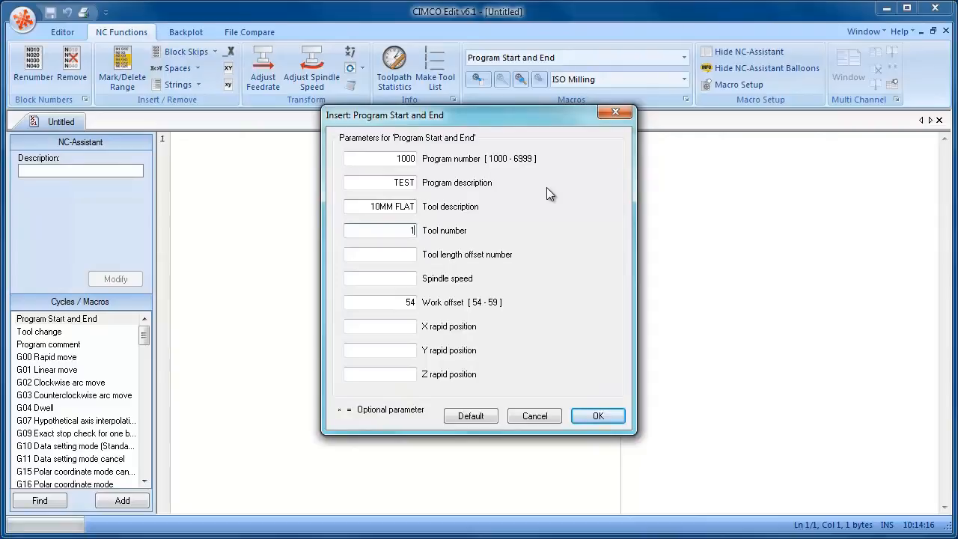
type("1")
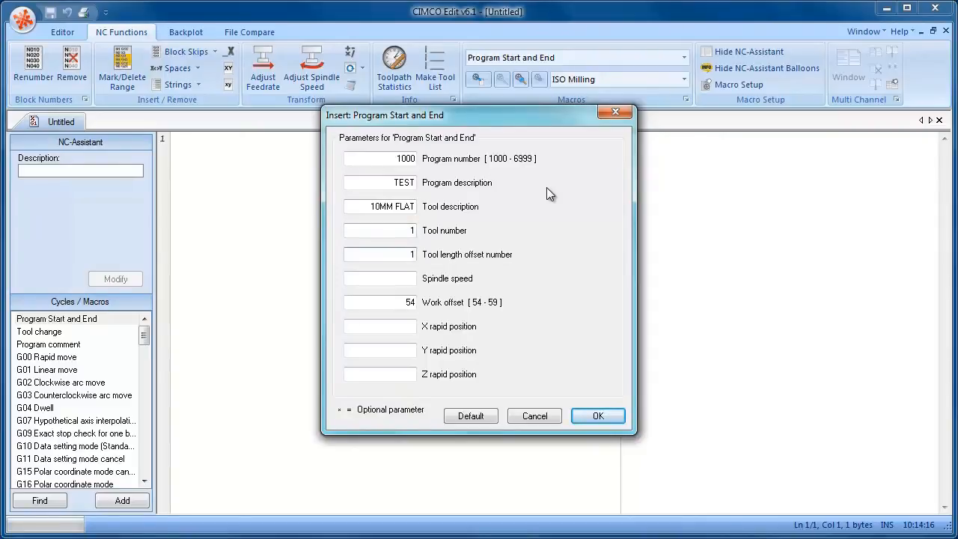
type("3")
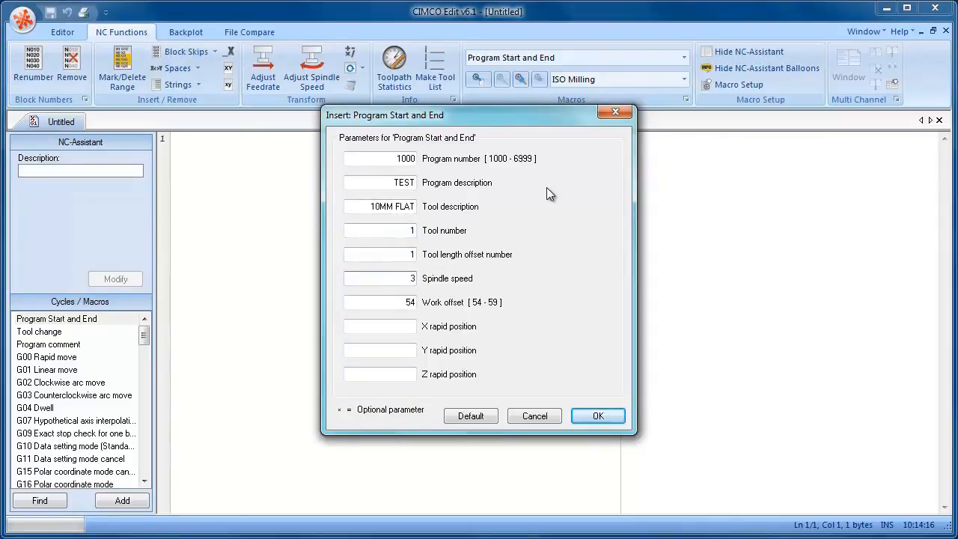
type("000")
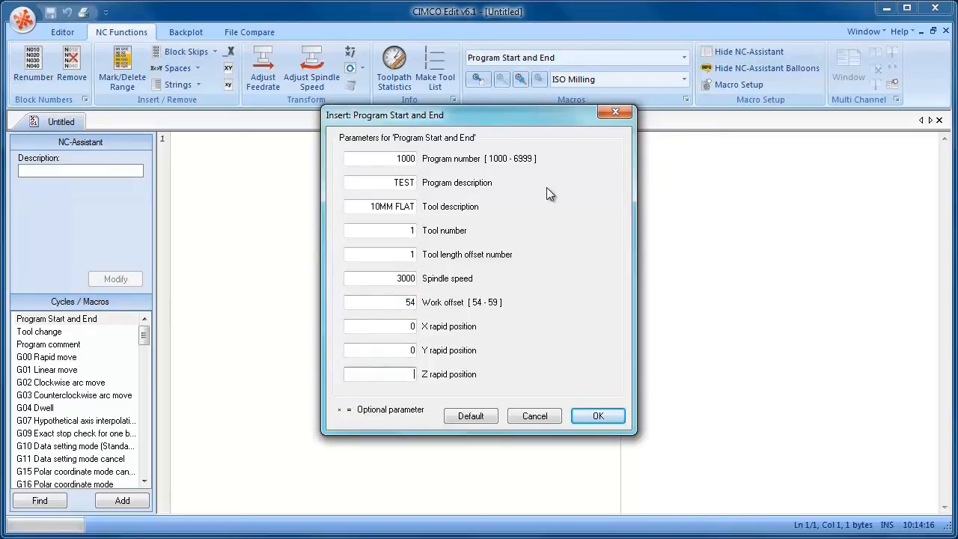
type("10")
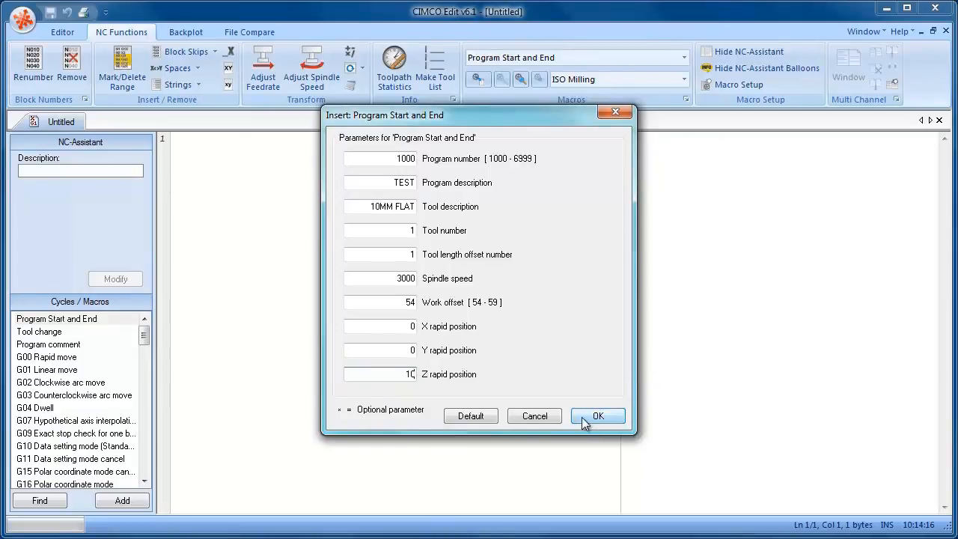
left_click(597, 415)
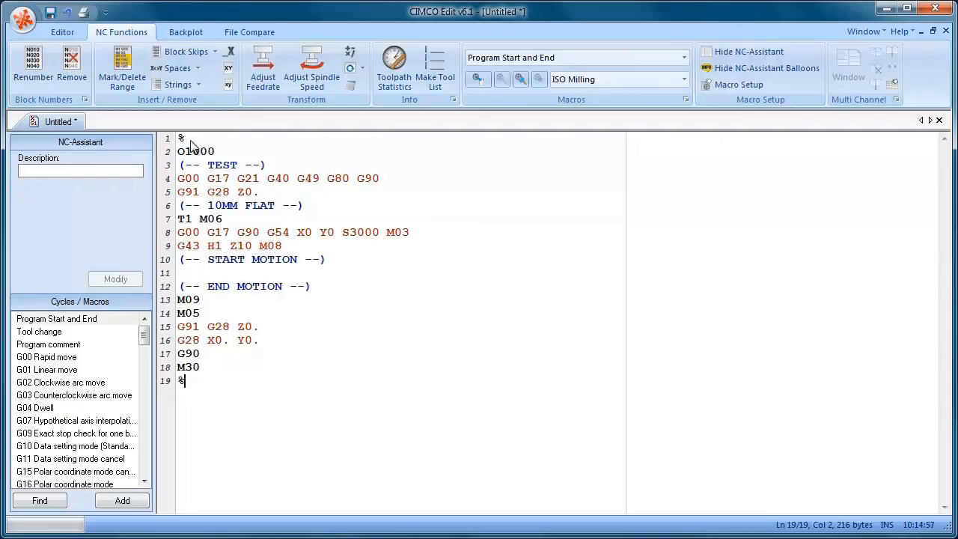
mouse_move(356, 339)
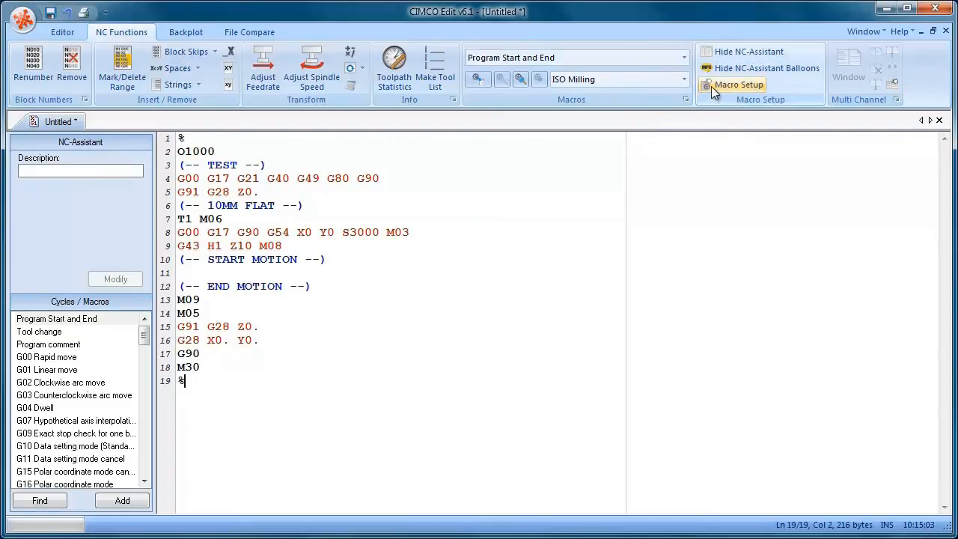
left_click(738, 85)
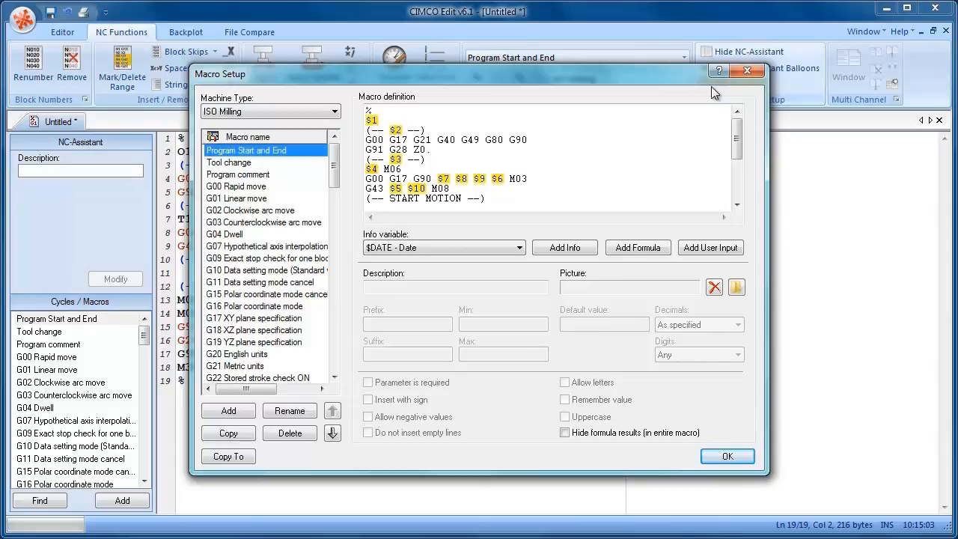
mouse_move(343, 183)
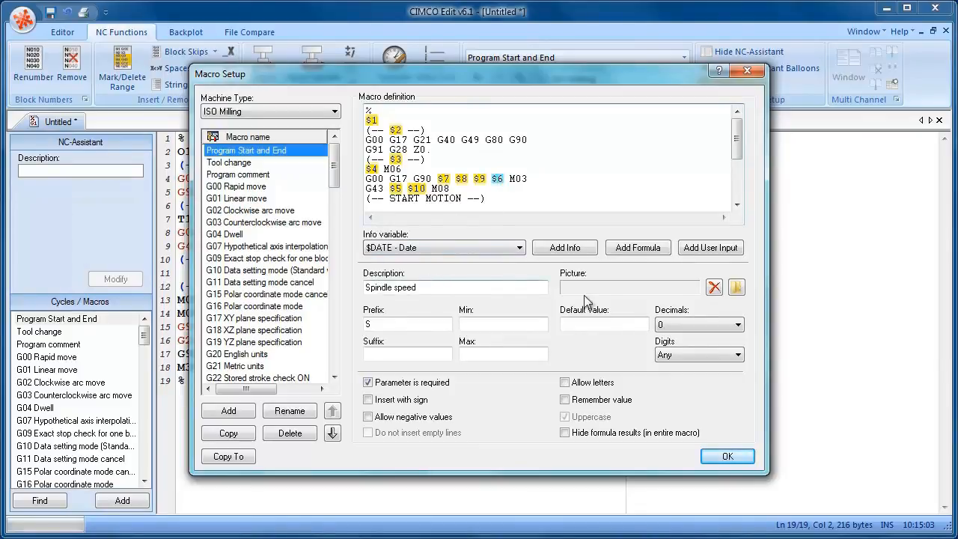
mouse_move(588, 298)
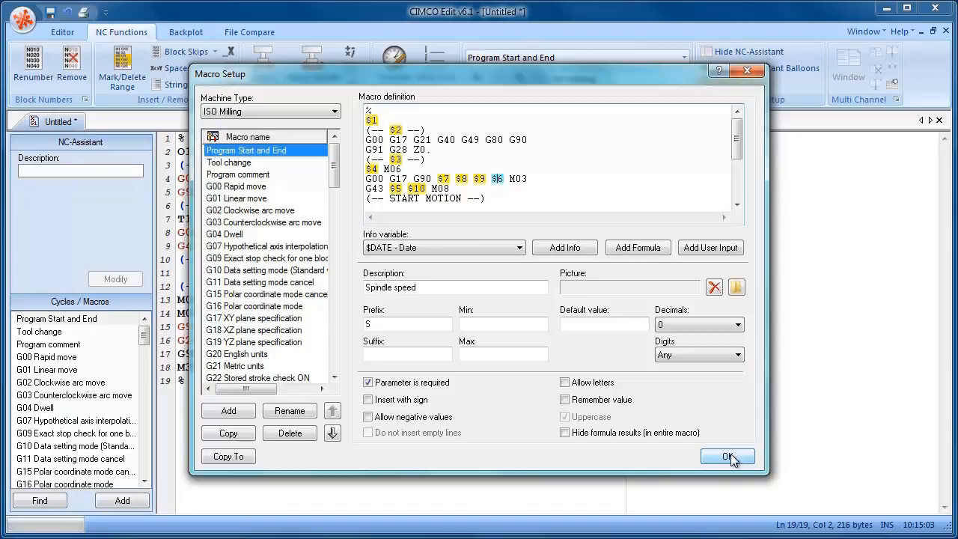
left_click(727, 456)
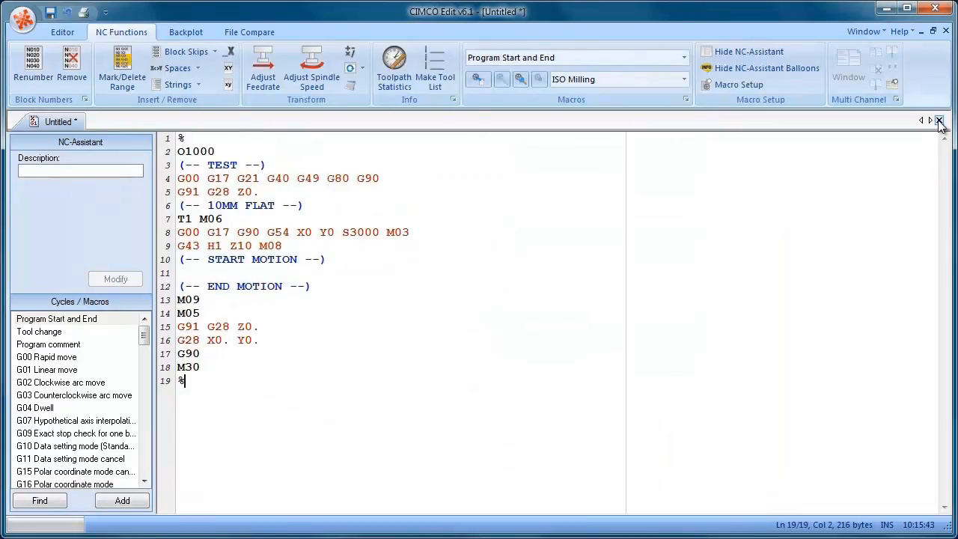
Close the untitled NC file, choosing Nej to discard changes.
left_click(940, 121)
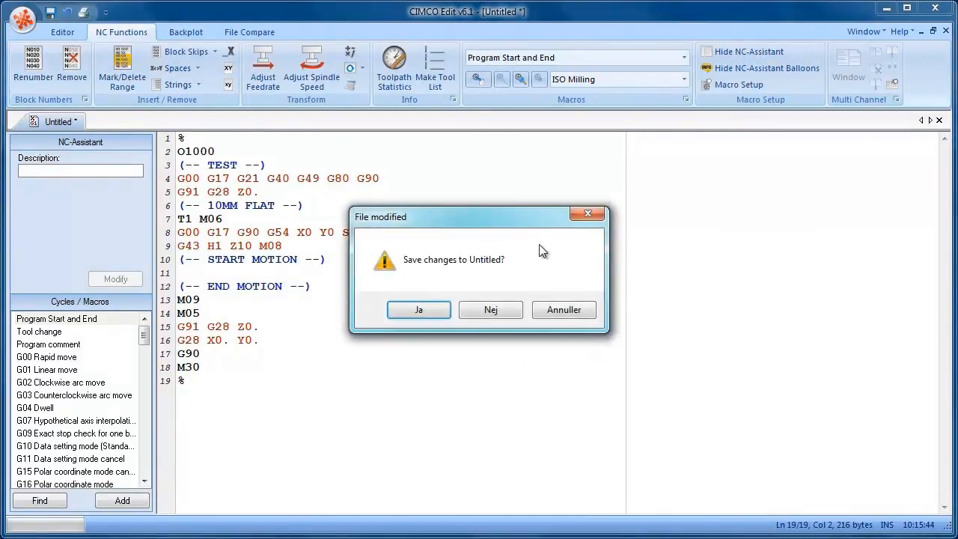
left_click(490, 309)
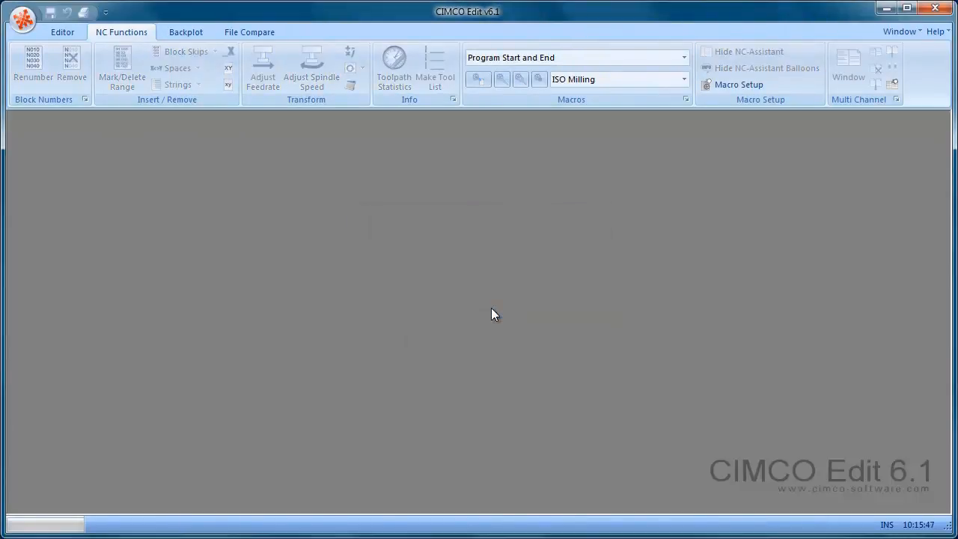